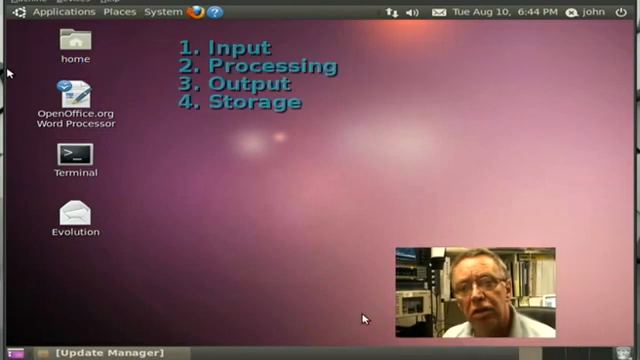
mouse_move(22, 47)
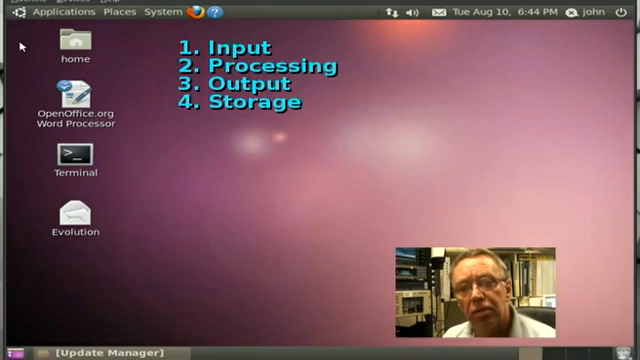
mouse_move(35, 48)
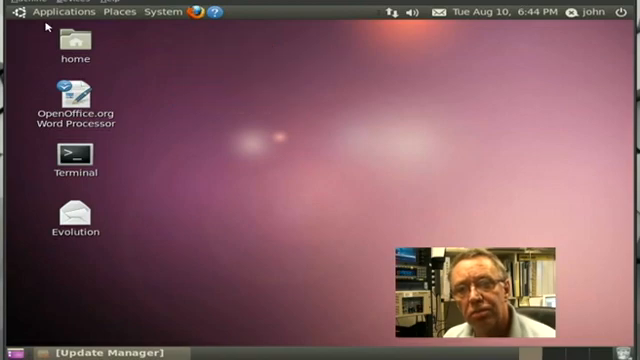
mouse_move(64, 11)
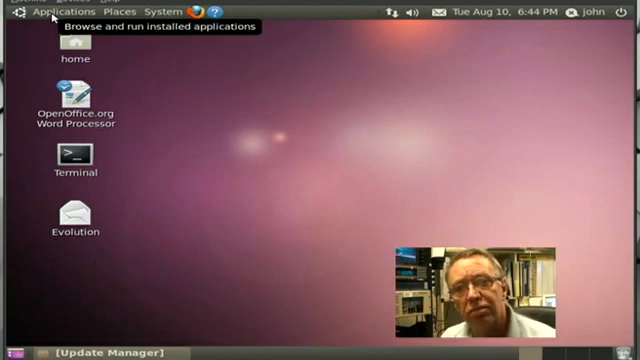
Launch Calculator from the Applications menu under Accessories.
click(64, 11)
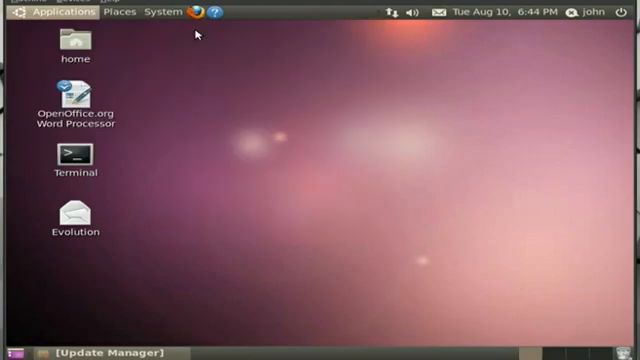
click(64, 11)
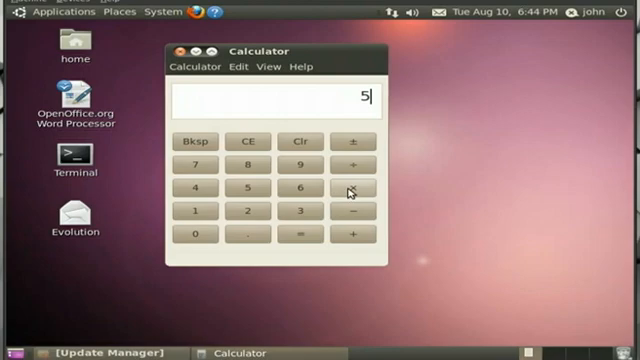
mouse_move(349, 188)
text(×10)
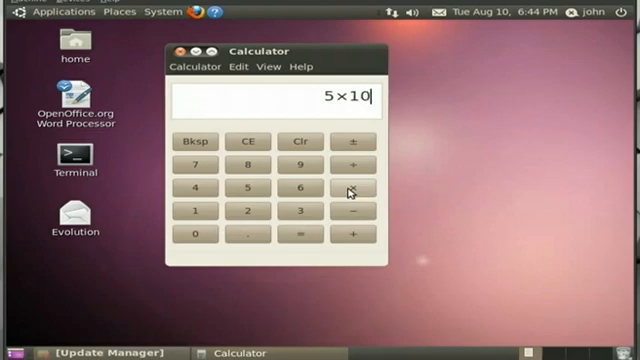
Evaluate 5×10 to get 50, then switch Calculator to Scientific mode.
click(306, 234)
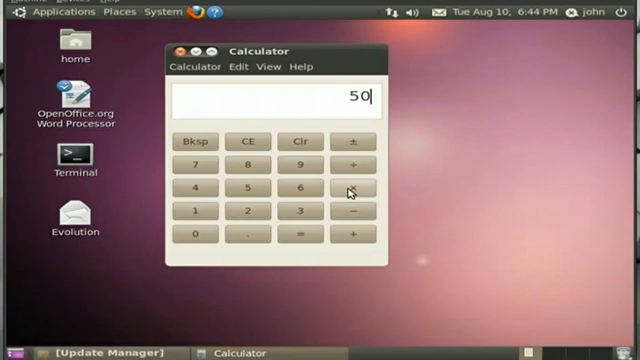
mouse_move(157, 144)
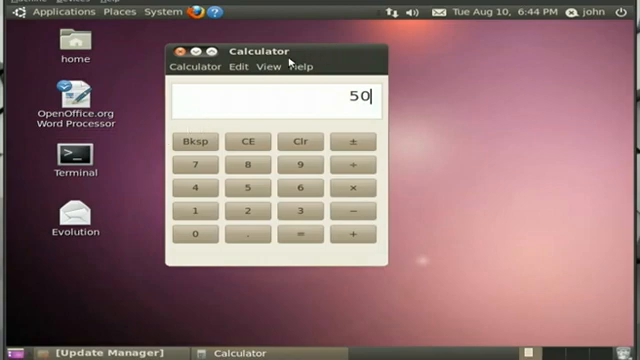
click(270, 66)
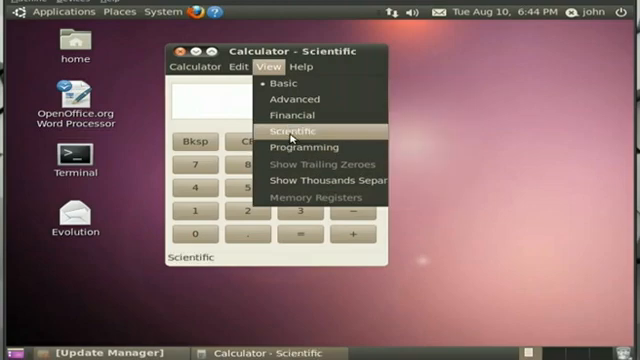
click(281, 133)
text(50)
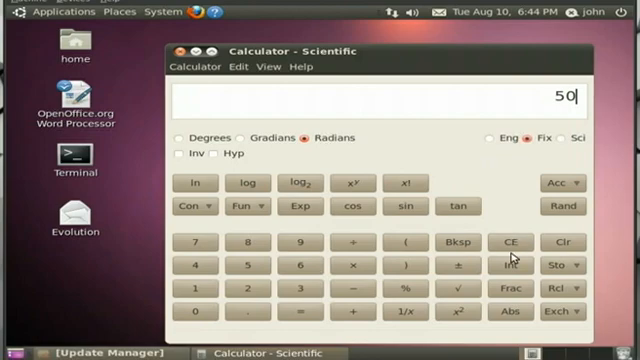
mouse_move(471, 315)
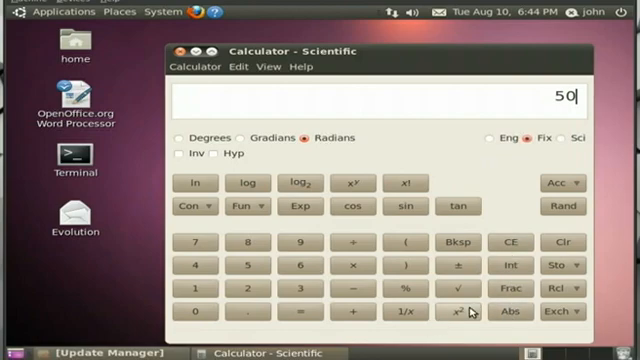
mouse_move(462, 320)
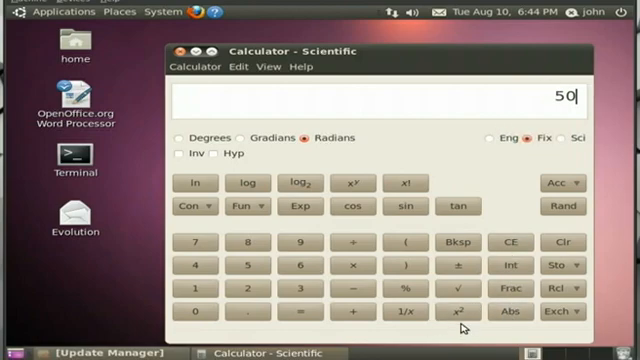
Square the displayed 50 with the x² button to get 2500.
click(450, 315)
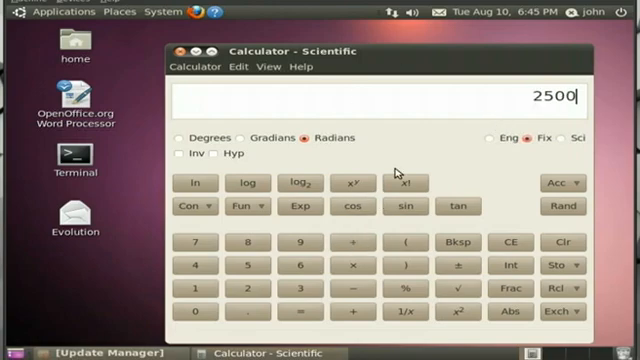
mouse_move(452, 130)
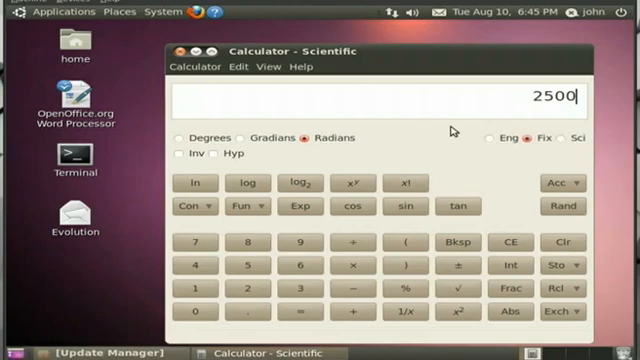